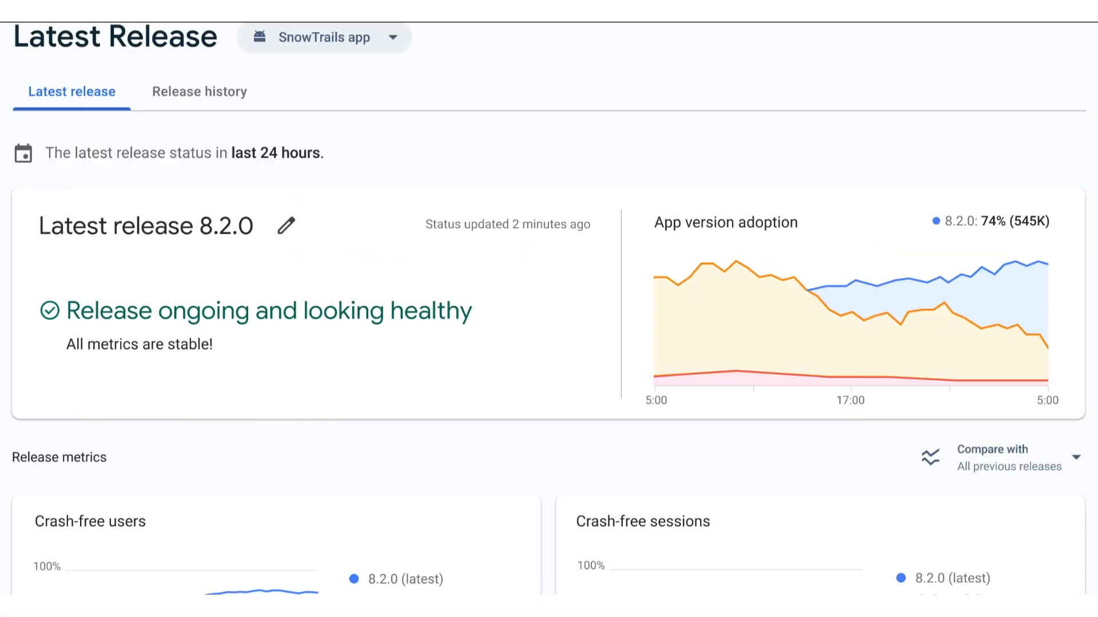
scroll("down", 3)
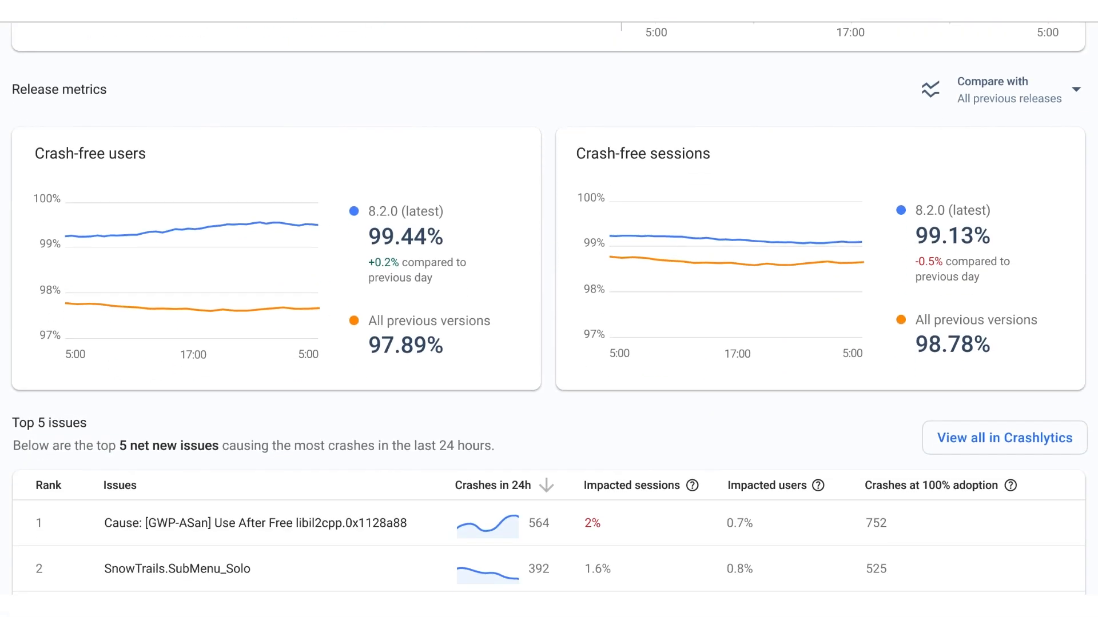
scroll("down", 3)
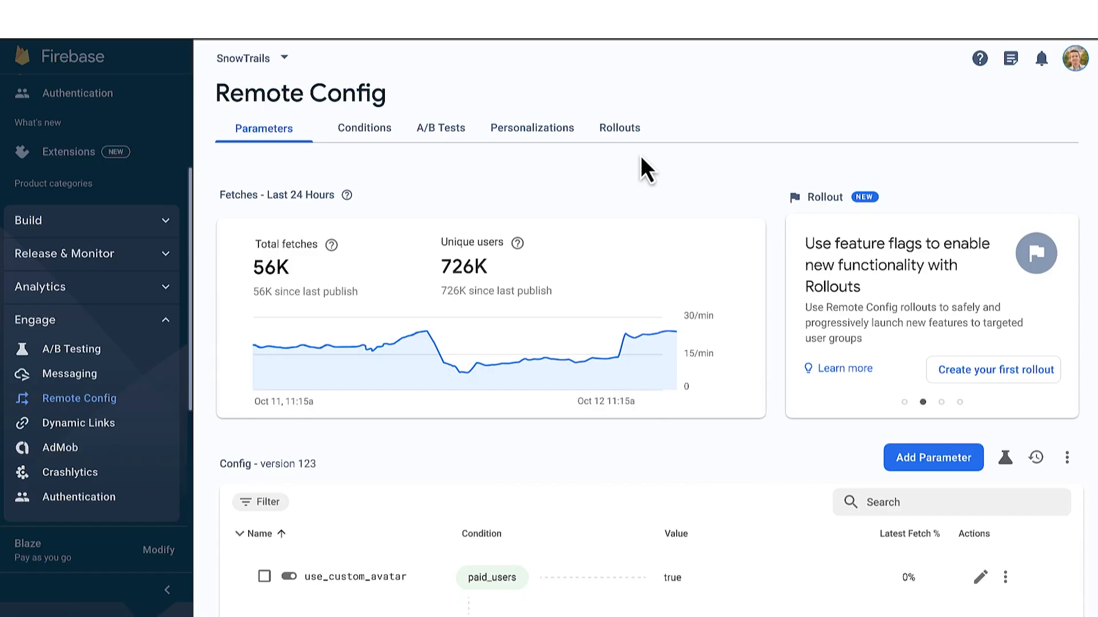
scroll("down", 3)
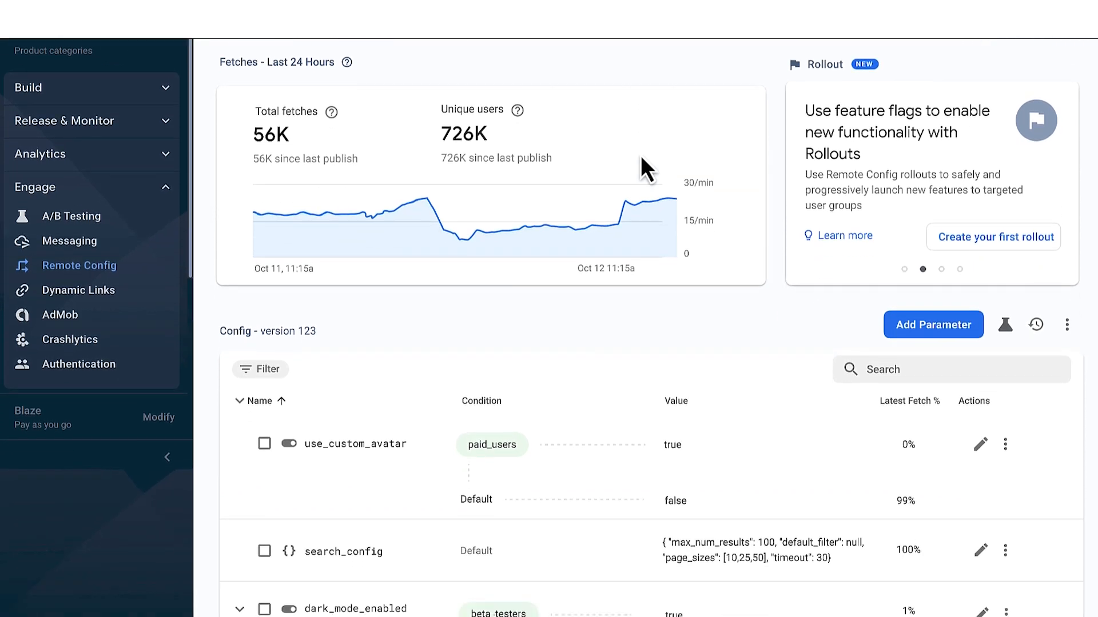
scroll("down", 3)
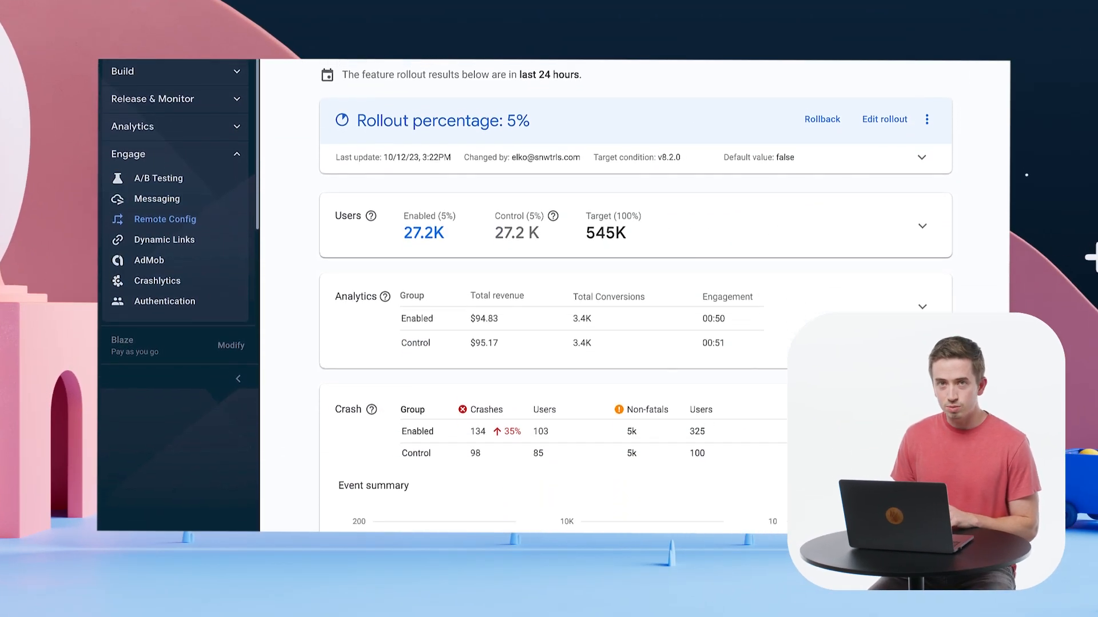
scroll("down", 3)
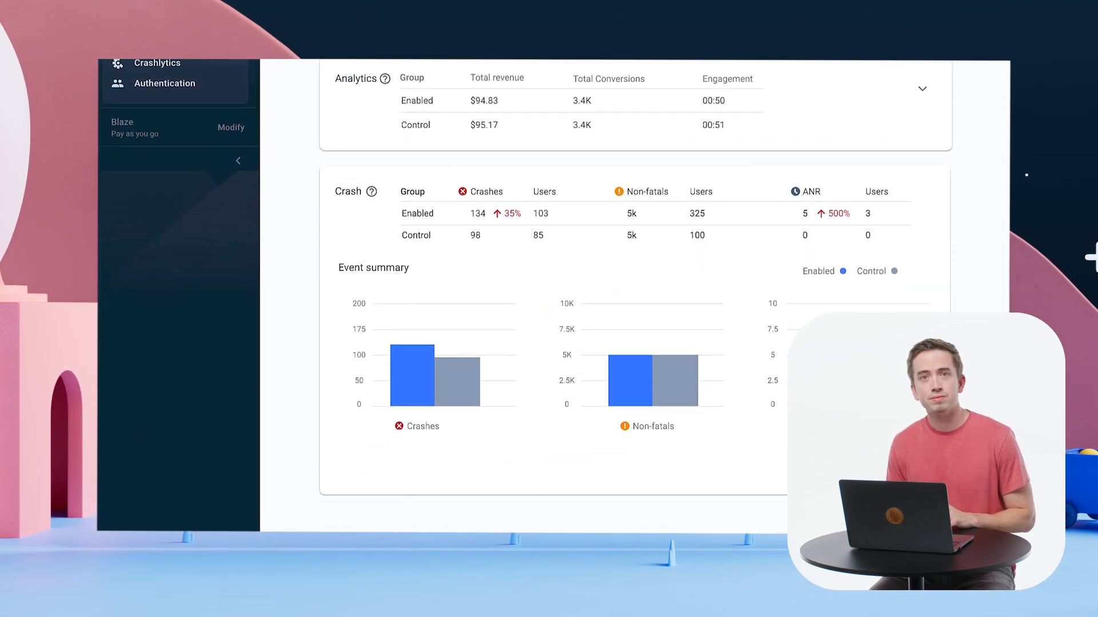
scroll("down", 3)
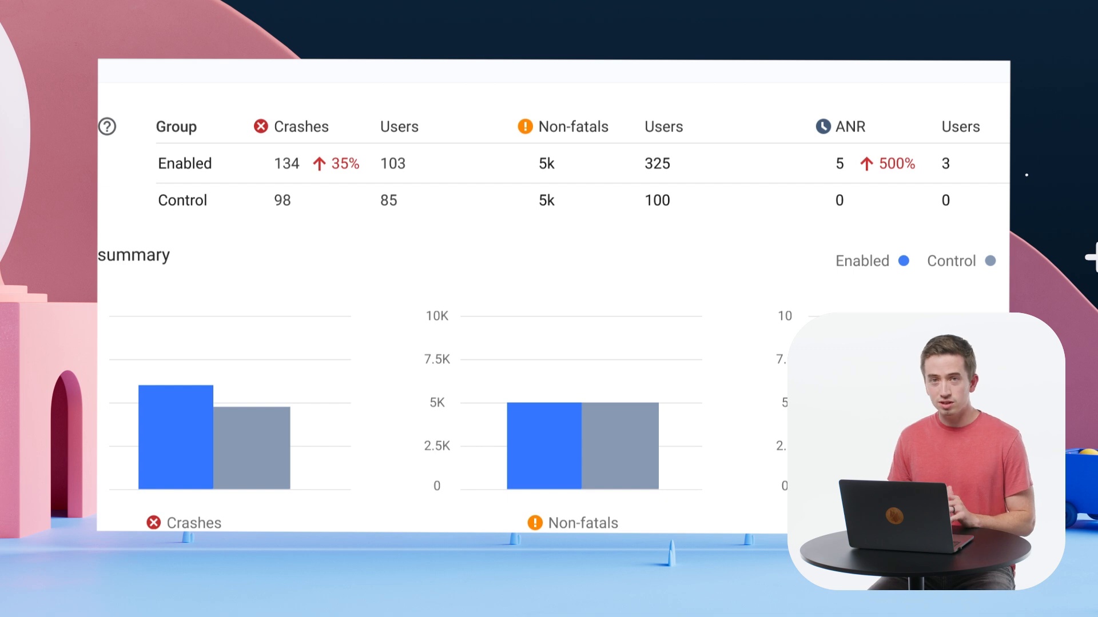
scroll("down", 3)
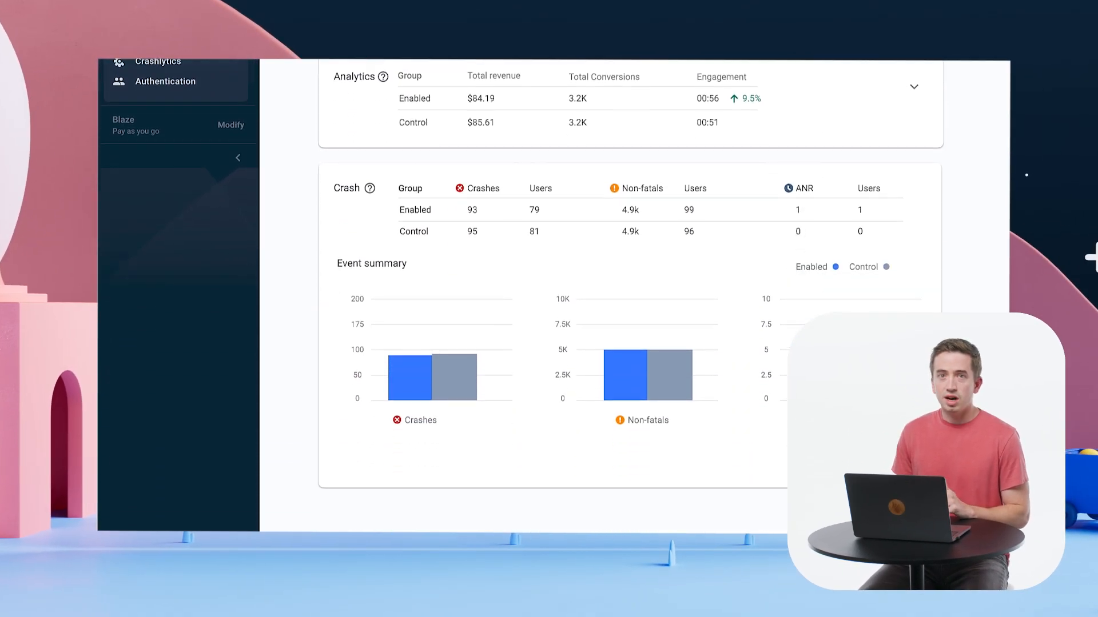